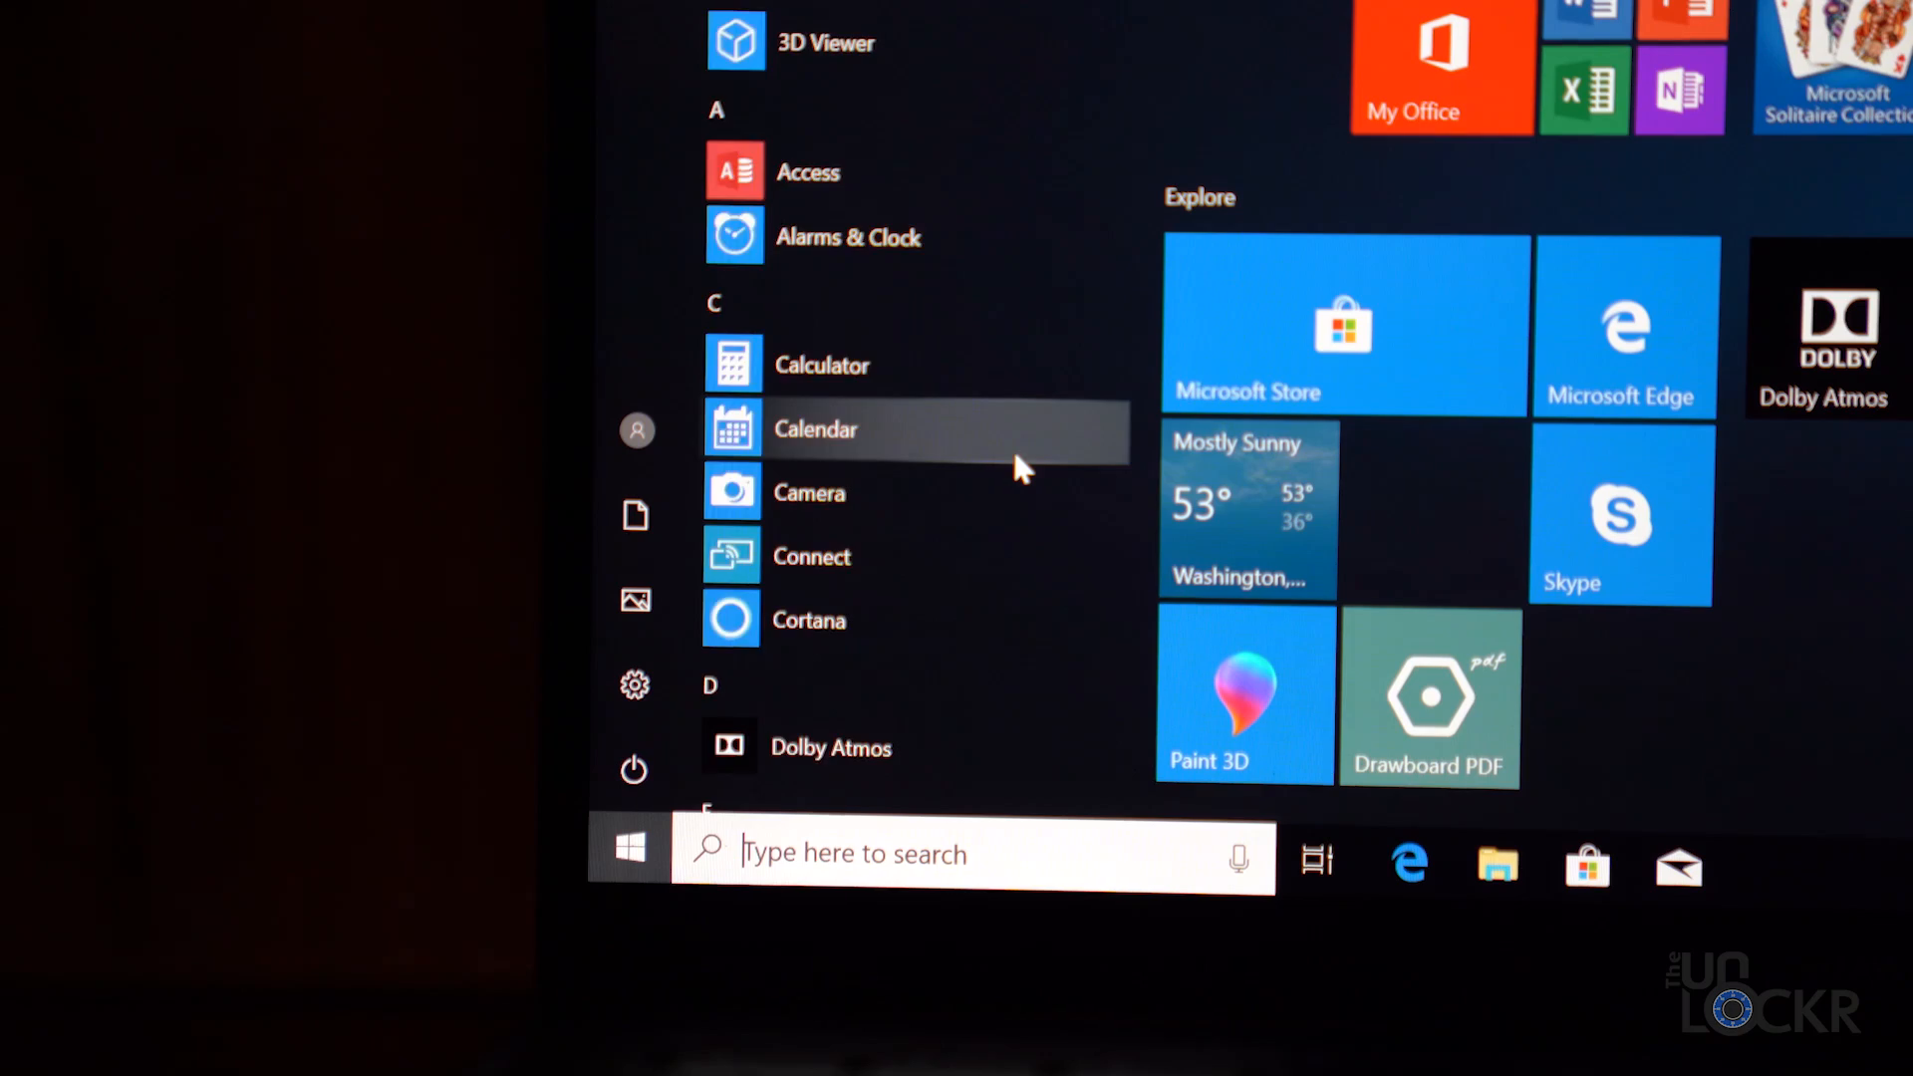
{"action": "scroll", "scroll_direction": "down", "scroll_amount": 3}
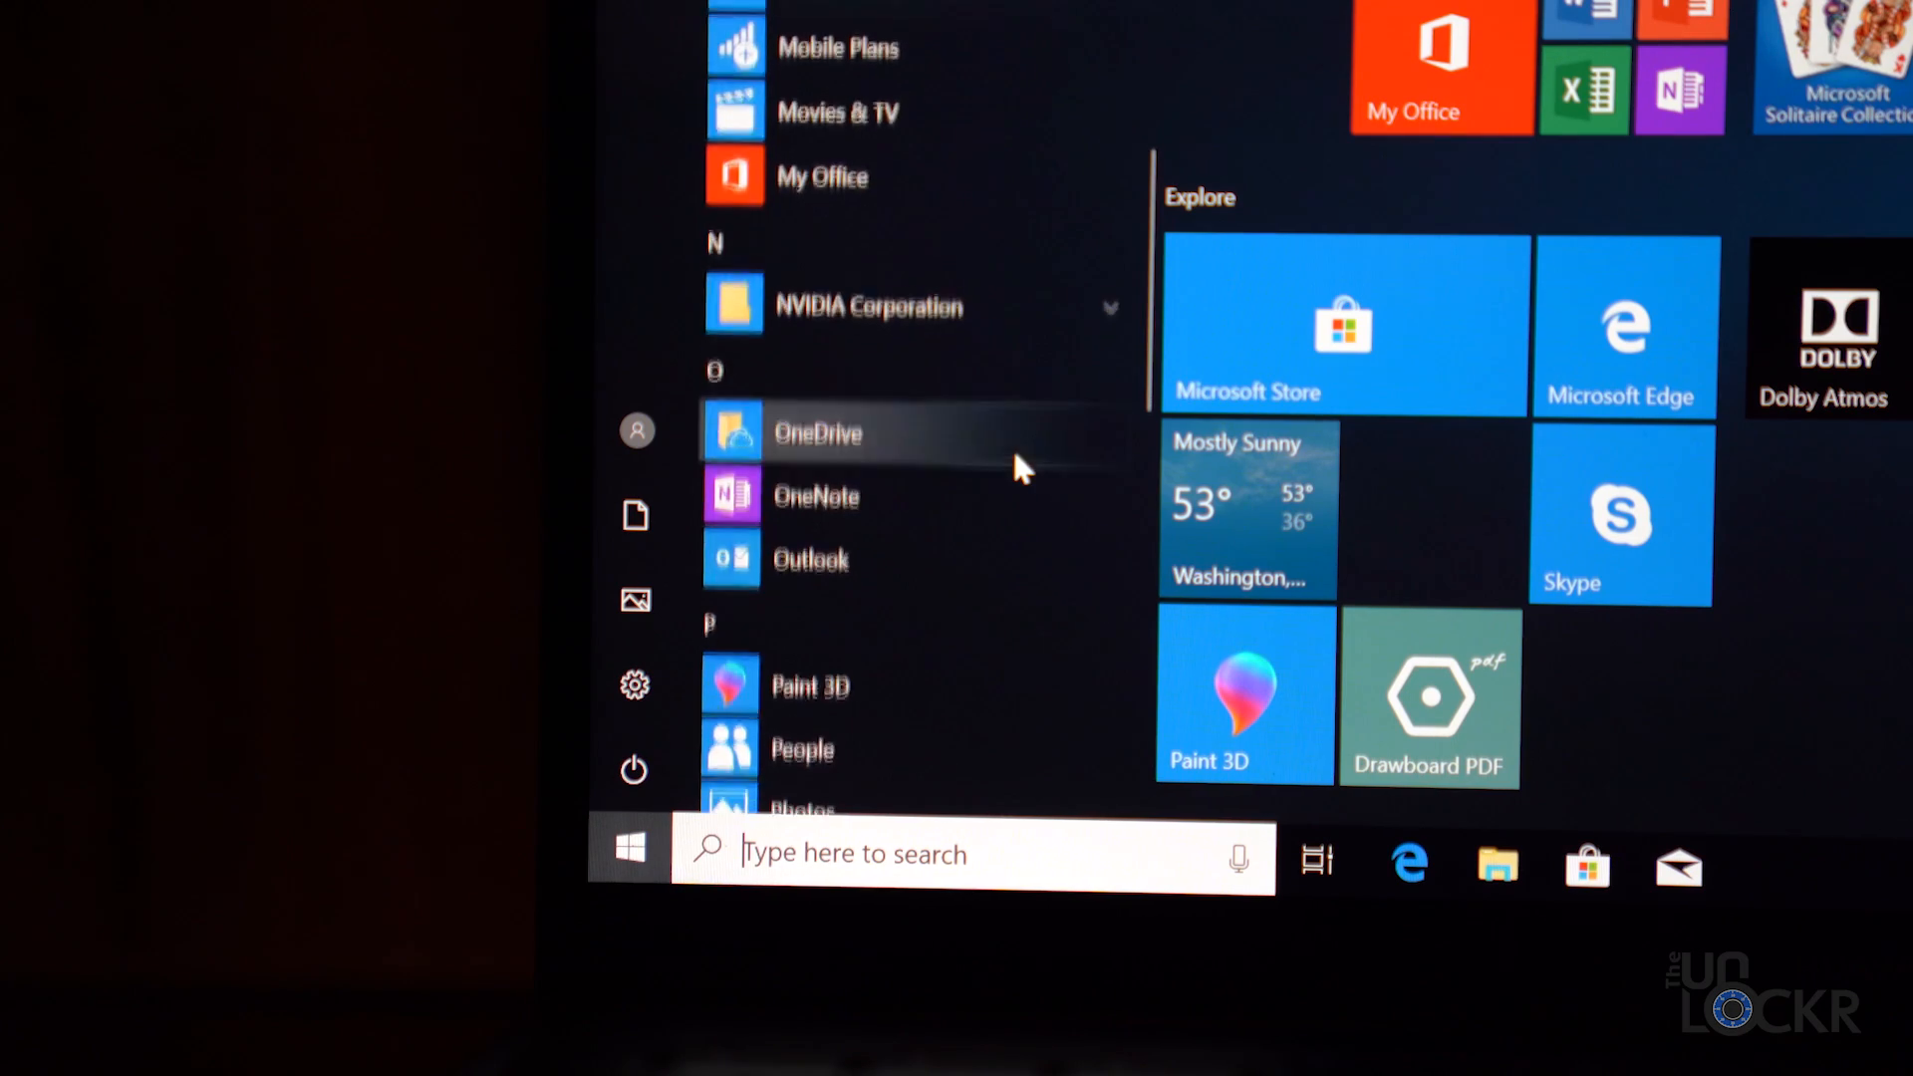
{"action": "scroll", "scroll_direction": "down", "scroll_amount": 3}
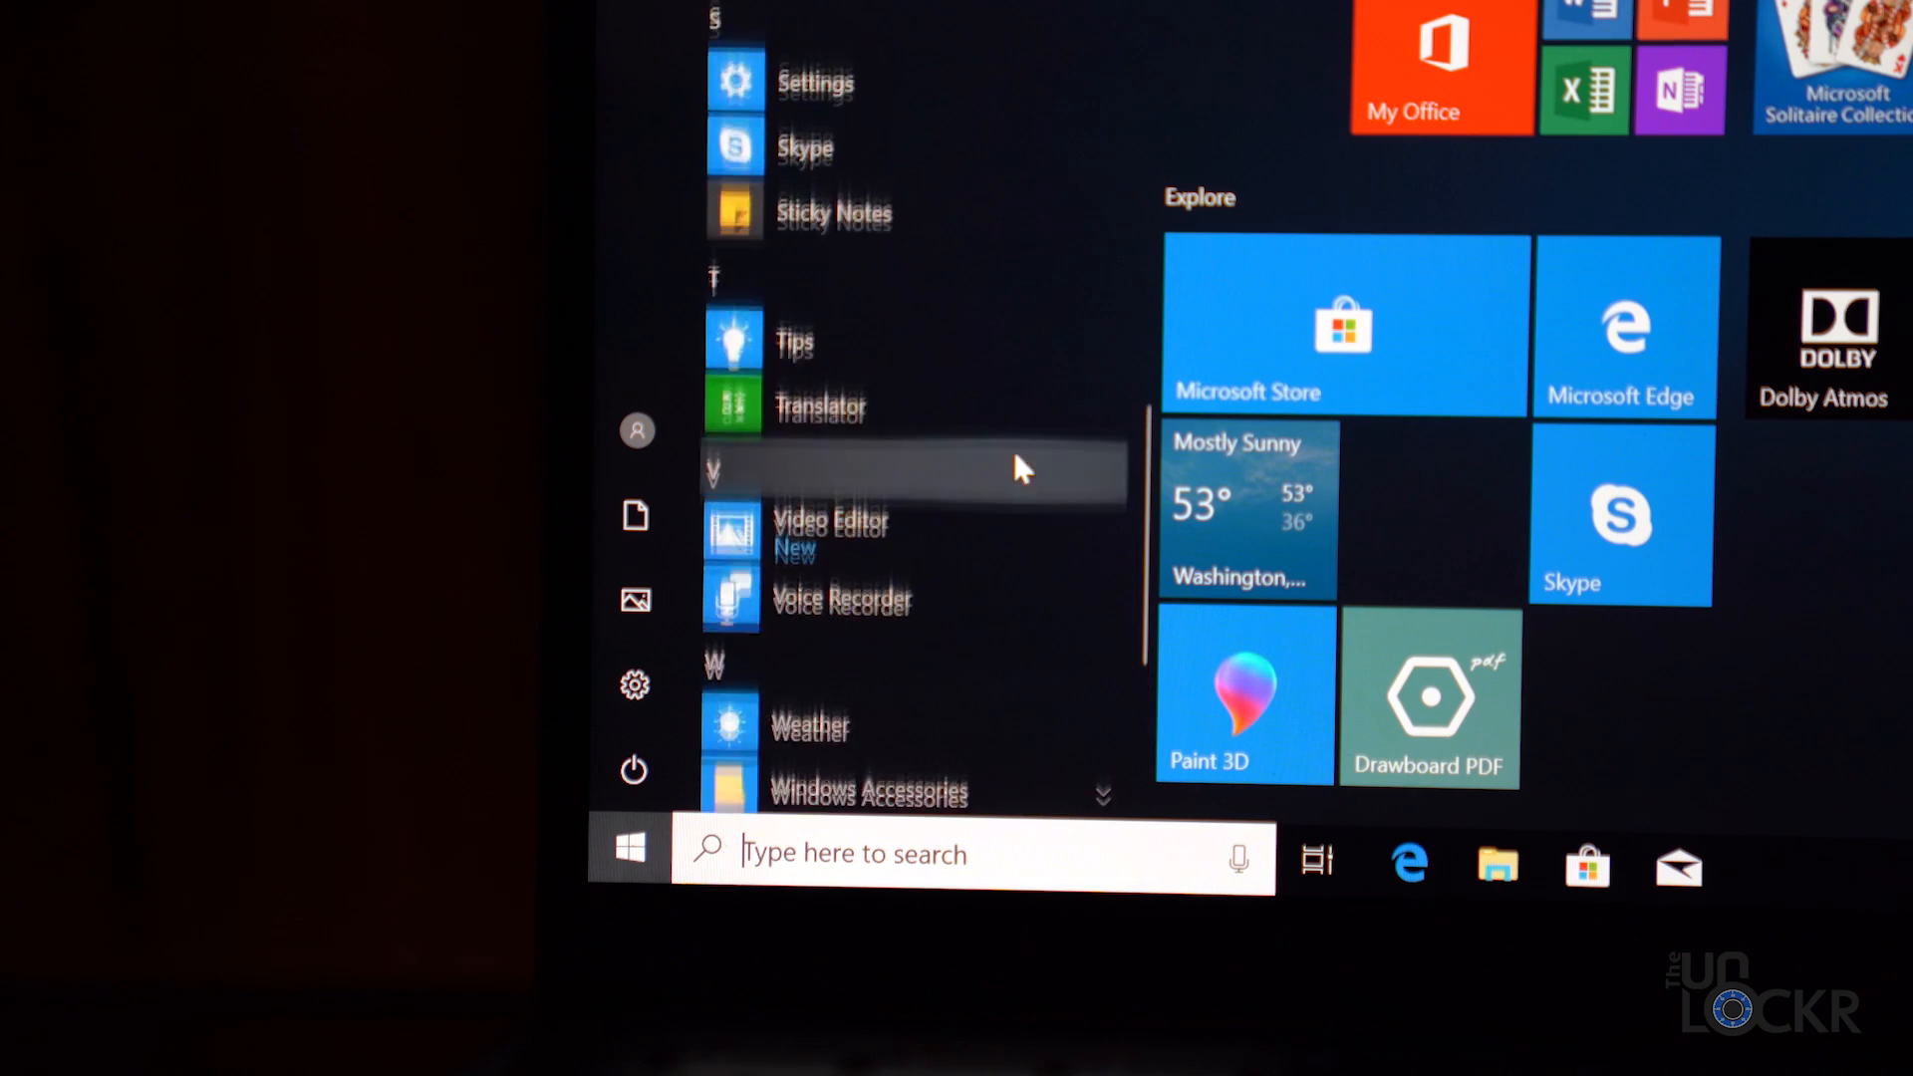
{"action": "scroll", "scroll_direction": "down", "scroll_amount": 3}
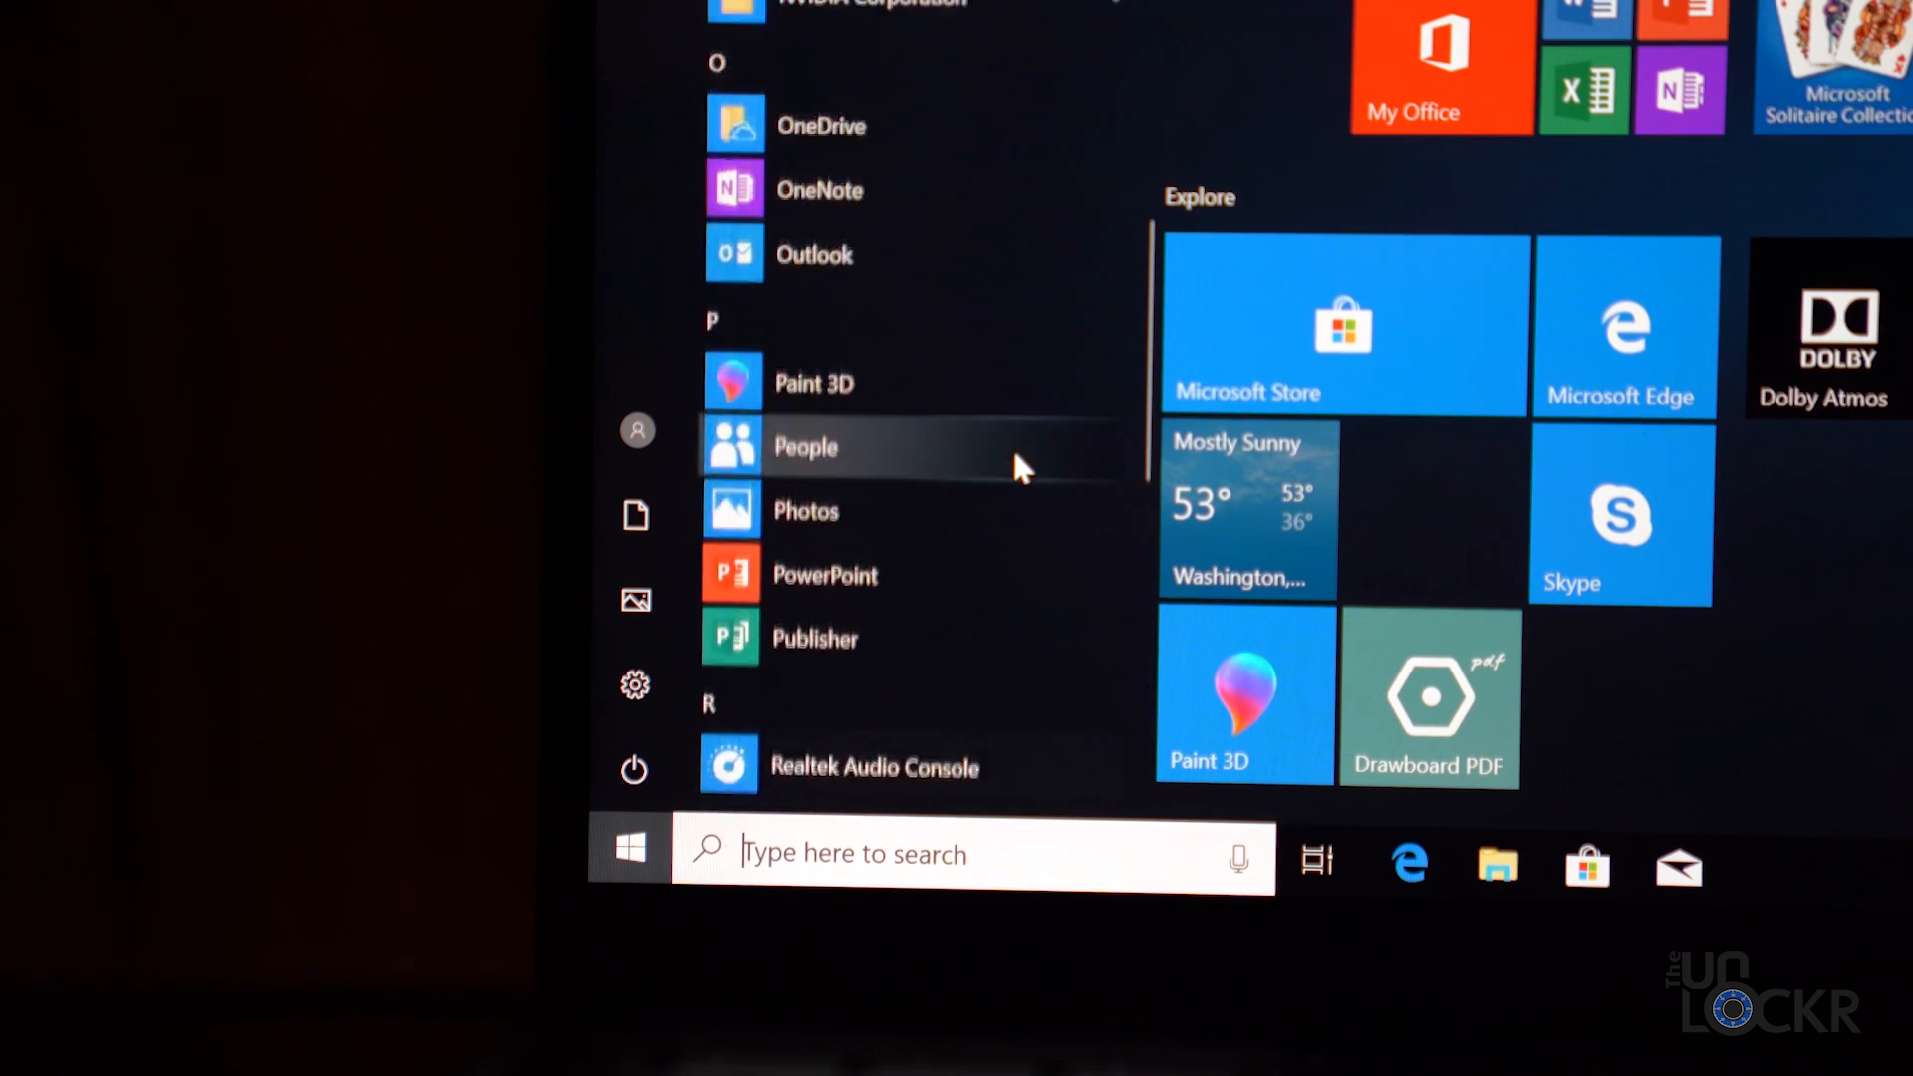